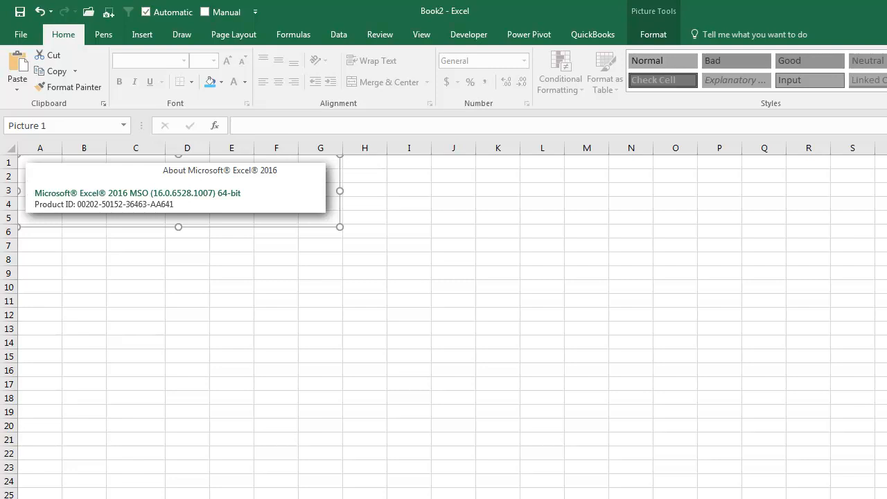
{"action": "mouse_move", "coordinate": [655, 313]}
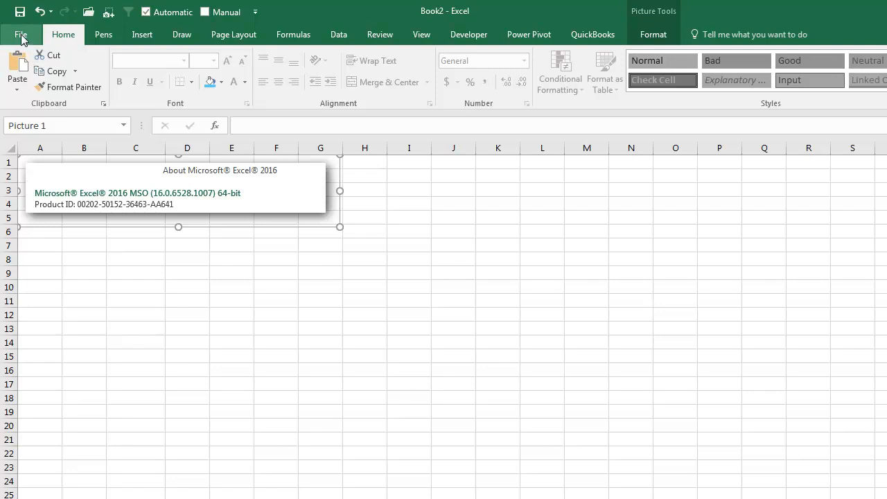
Step: Switch the Office theme from Colorful to Black in Excel Options
{"action": "left_click", "coordinate": [21, 35]}
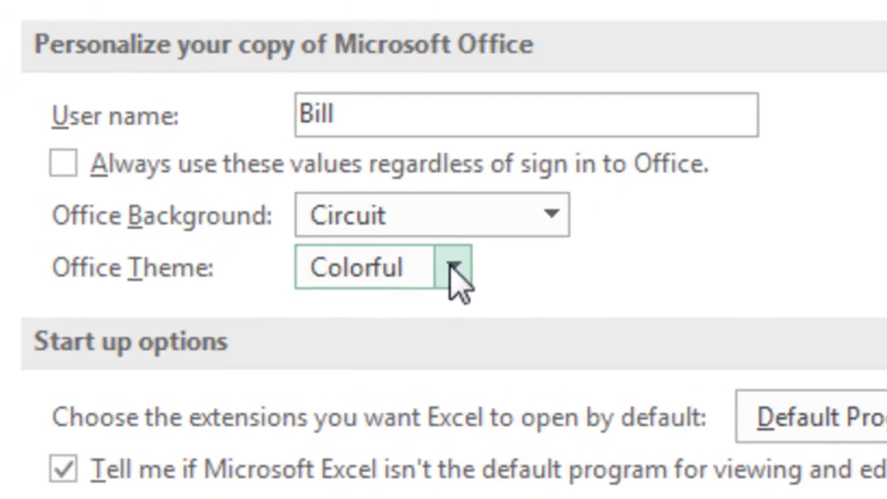
{"action": "left_click", "coordinate": [455, 266]}
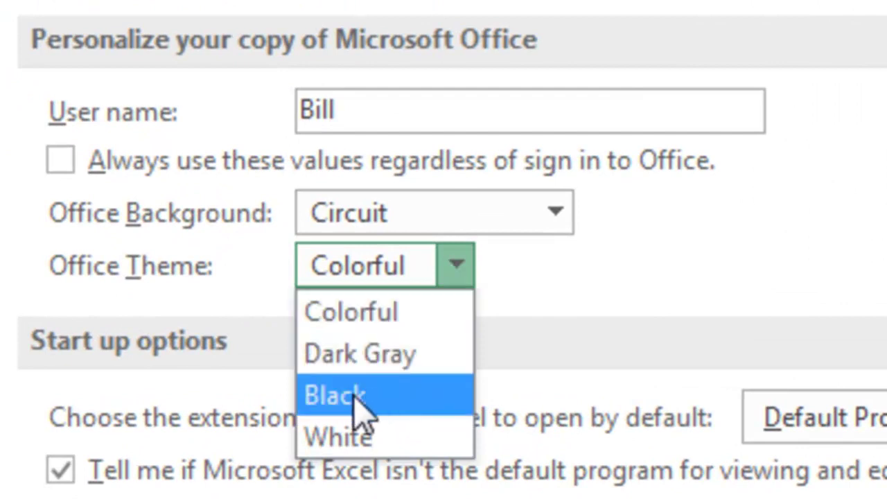
{"action": "left_click", "coordinate": [336, 395]}
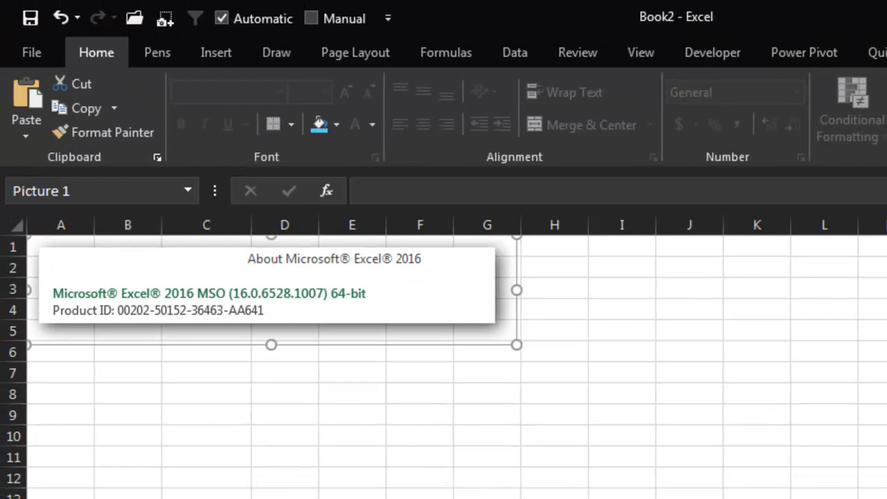
{"action": "mouse_move", "coordinate": [15, 246]}
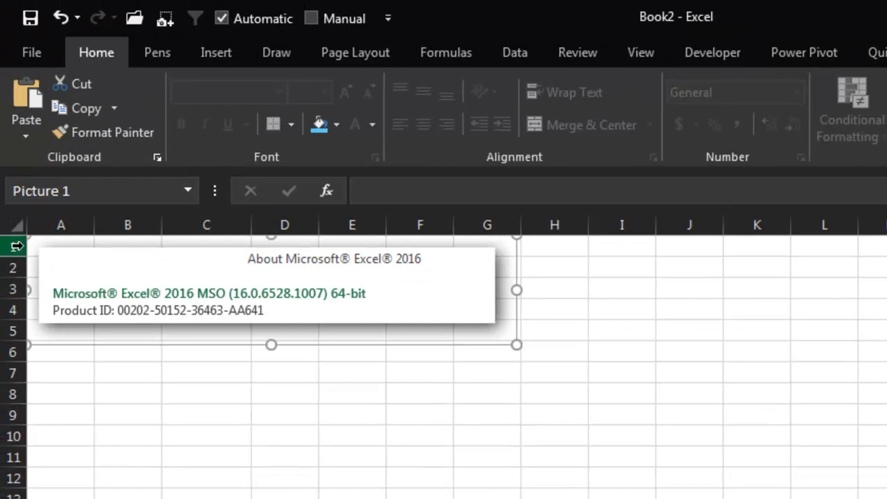
Step: Browse the Pens, Draw and Page Layout ribbons, then select every cell in the worksheet
{"action": "left_click", "coordinate": [156, 53]}
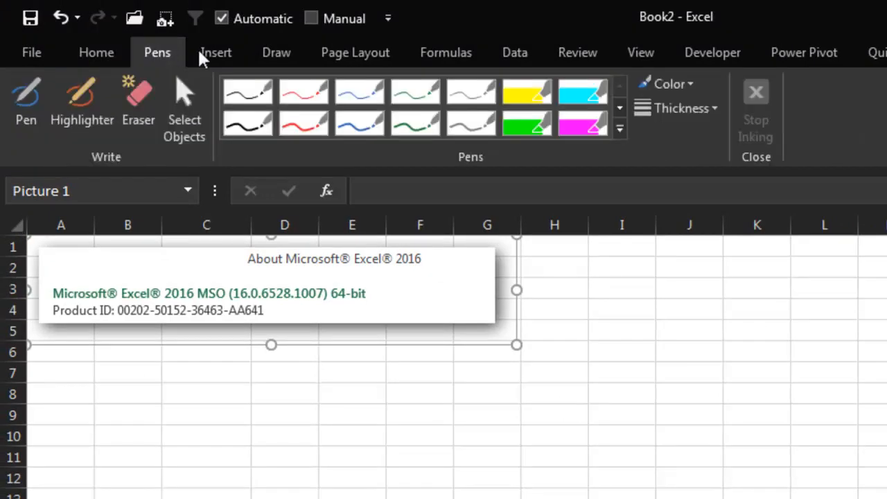
{"action": "left_click", "coordinate": [276, 53]}
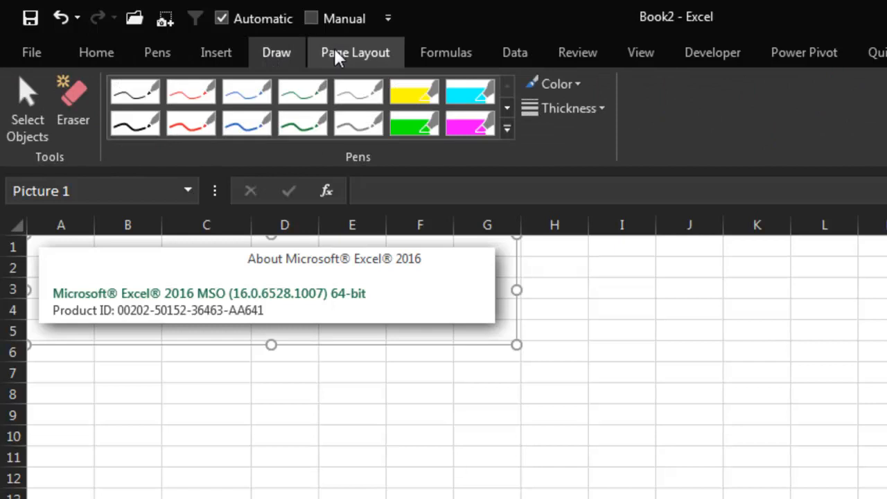
{"action": "left_click", "coordinate": [355, 52]}
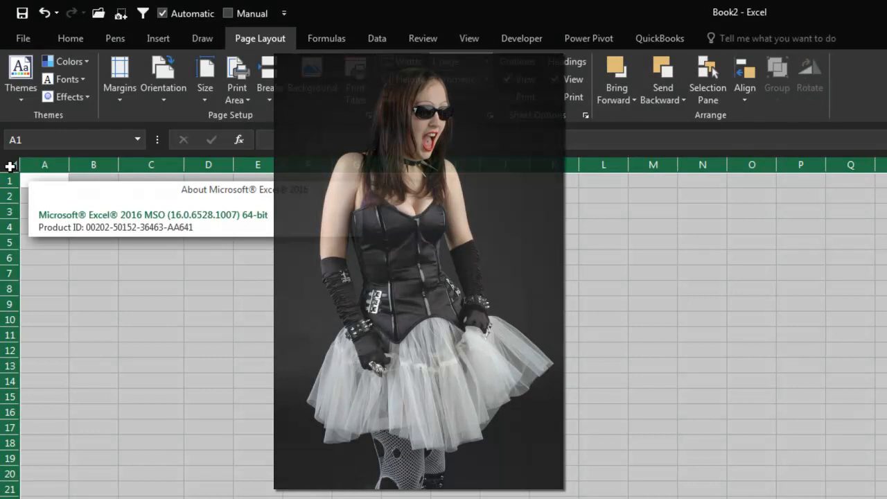
{"action": "left_click", "coordinate": [69, 39]}
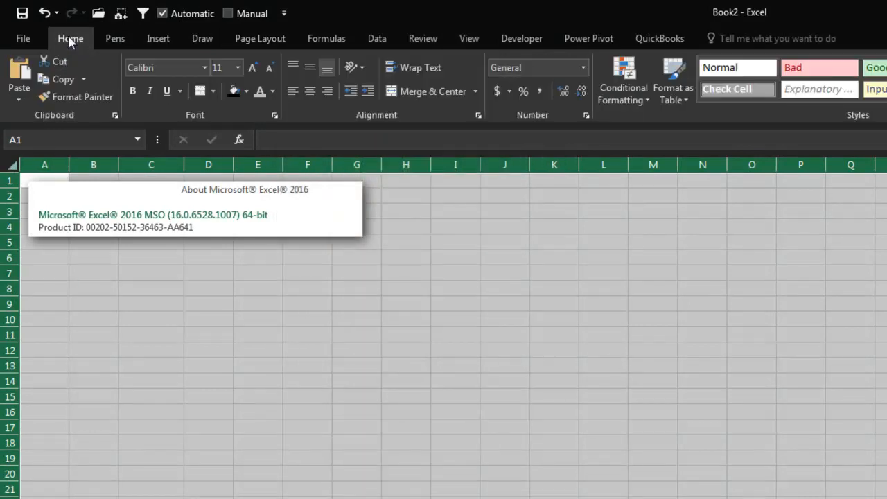
{"action": "mouse_move", "coordinate": [64, 241]}
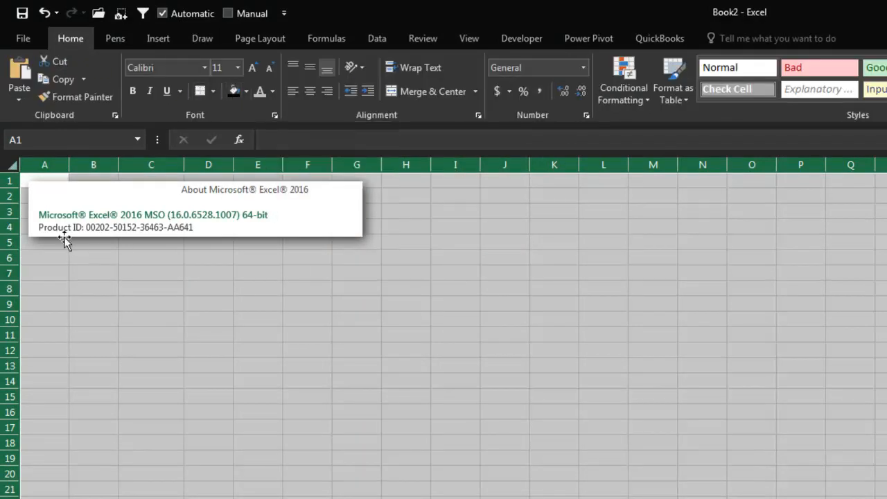
Step: Fill all cells black and set the font colour to dark gray
{"action": "left_click", "coordinate": [272, 92]}
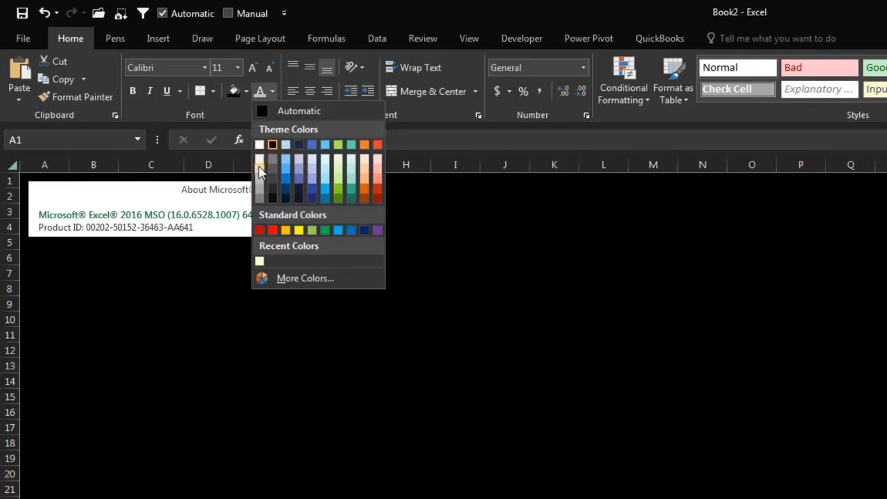
{"action": "left_click", "coordinate": [94, 256]}
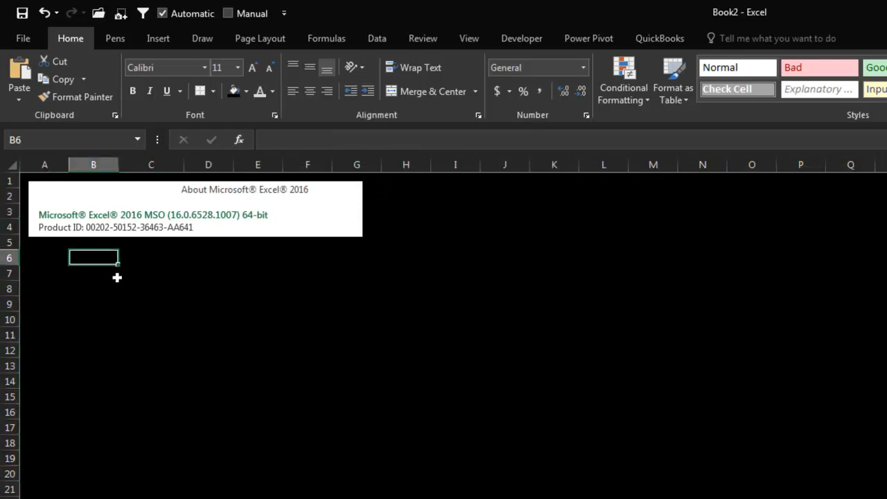
Step: Fill the block B2:D5 with random numbers using =rand()
{"action": "left_click_drag", "start_coordinate": [194, 208], "coordinate": [407, 317]}
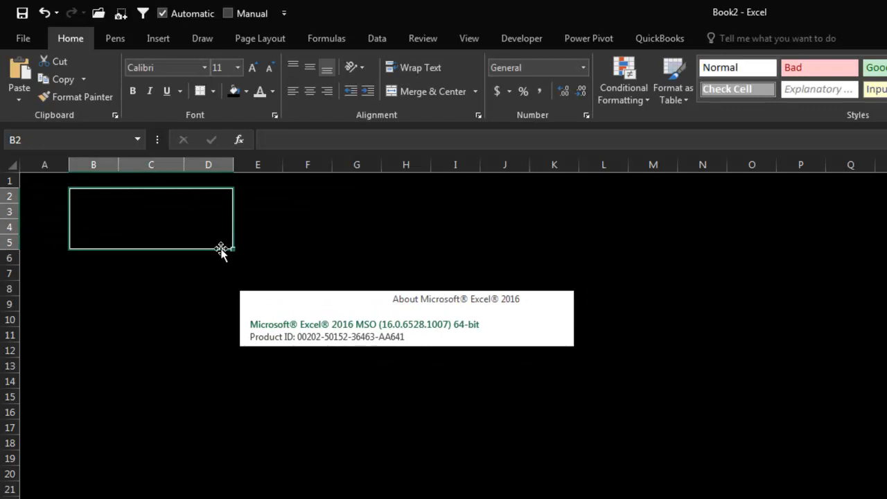
{"action": "type", "text": "=rand()"}
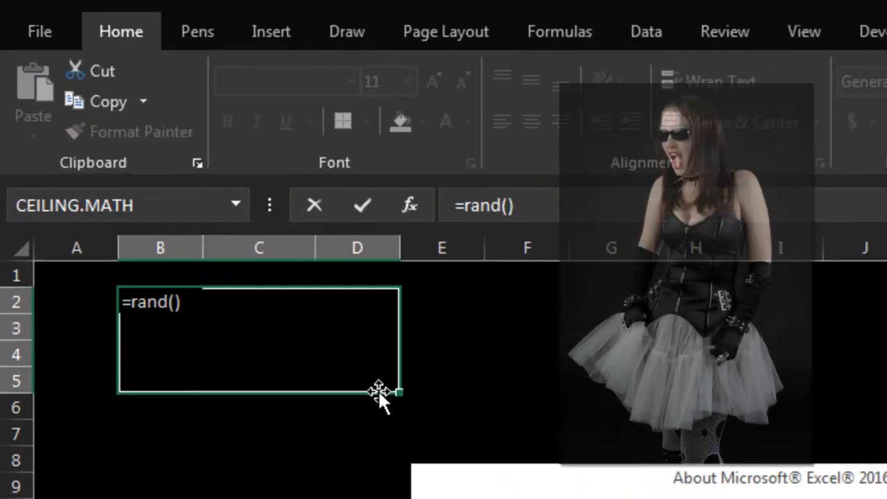
{"action": "key", "text": "Return"}
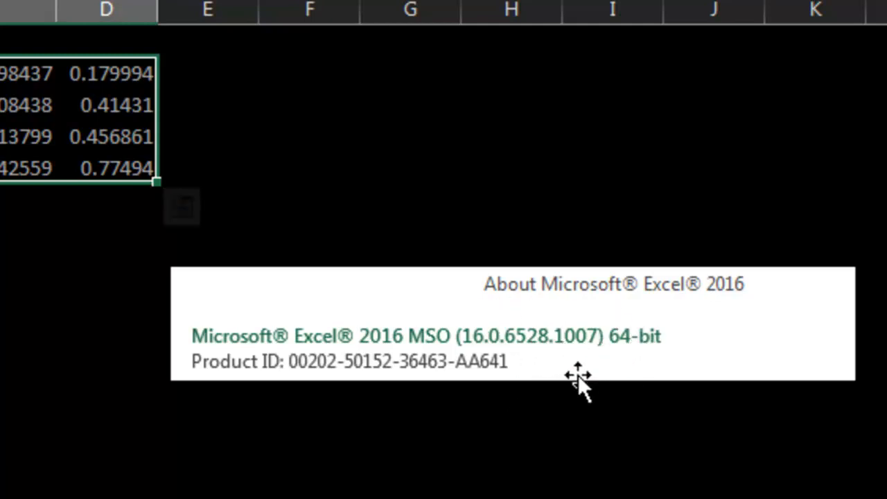
{"action": "mouse_move", "coordinate": [602, 476]}
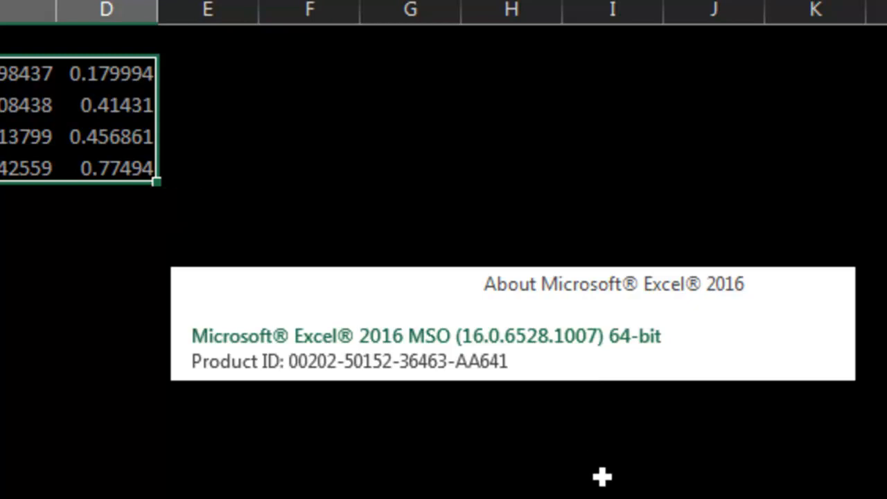